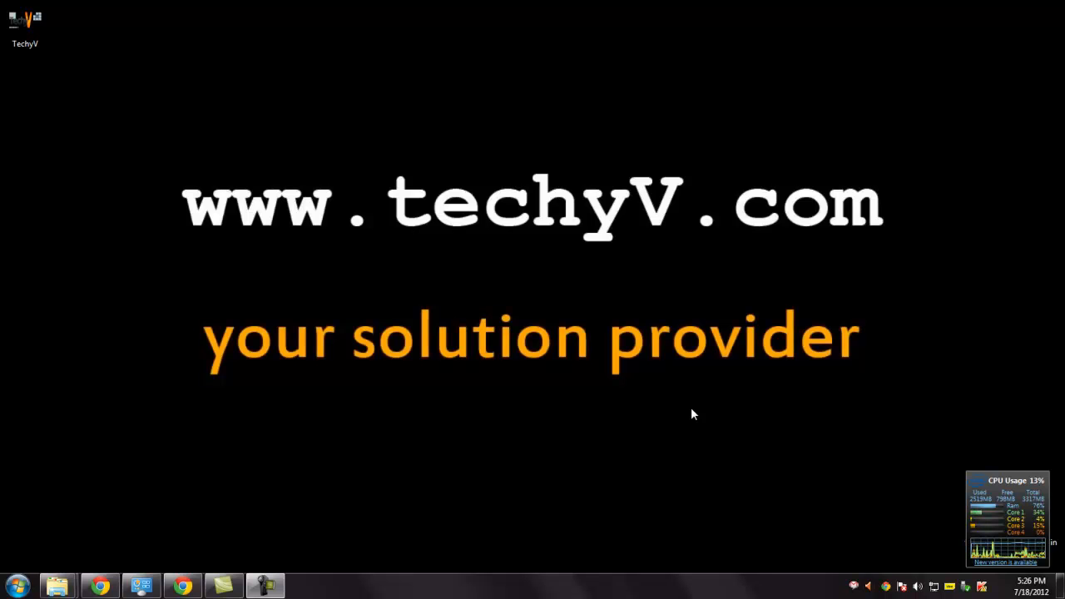
Step: Start downloading the DAEMON Tools Lite 4.45.4 installer from FileHippo
click(181, 585)
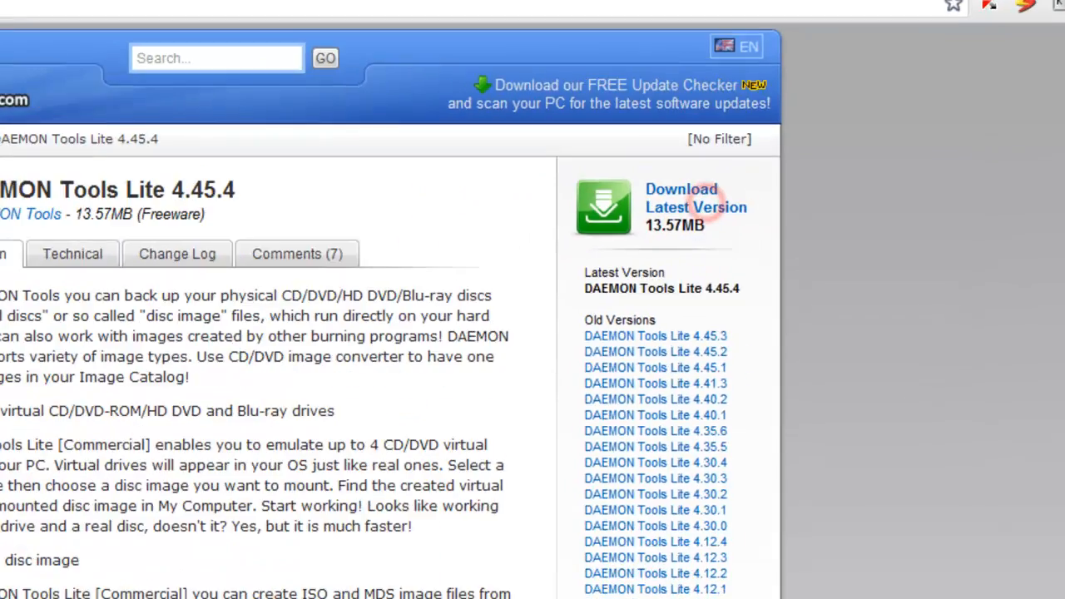
click(695, 198)
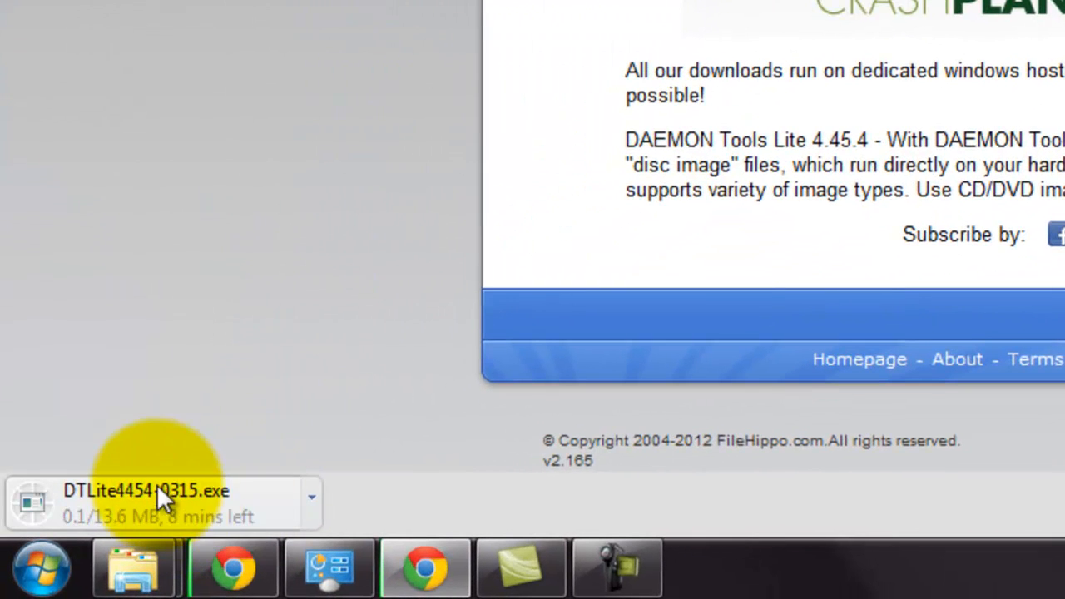
mouse_move(329, 462)
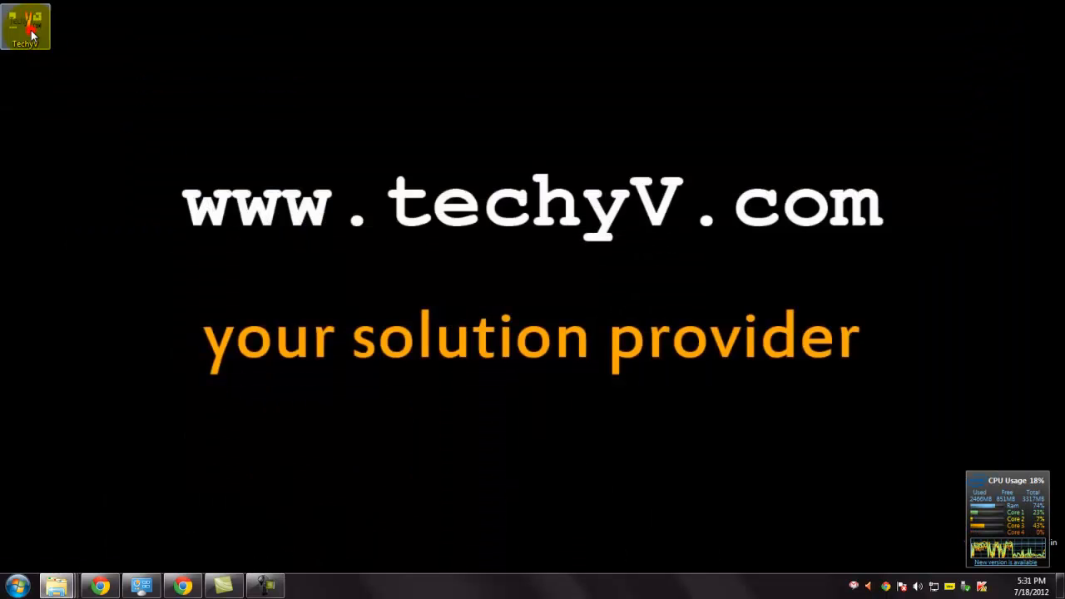
double_click(25, 25)
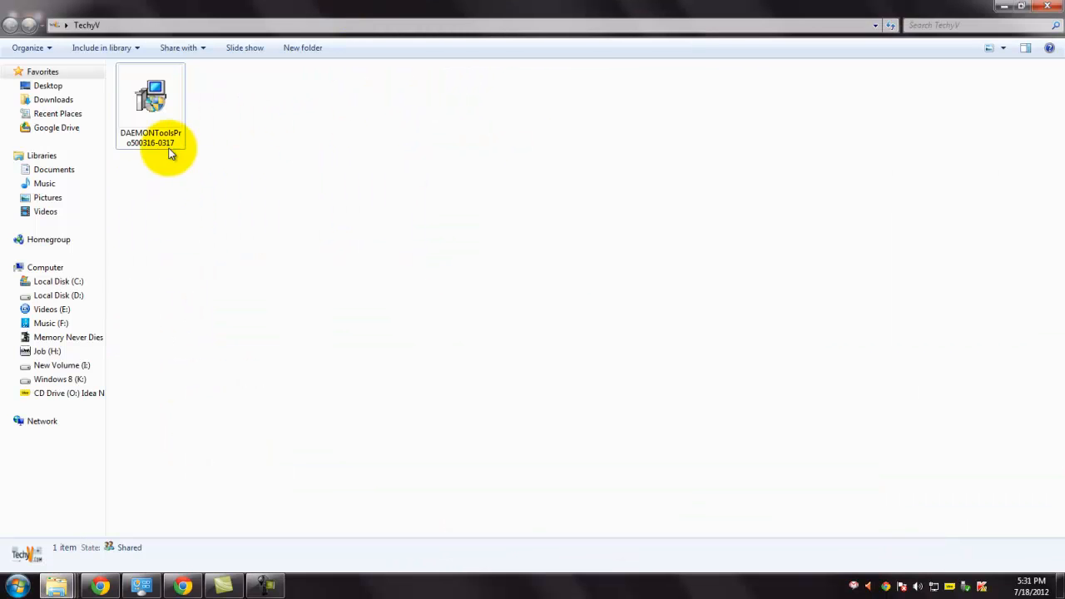
click(149, 104)
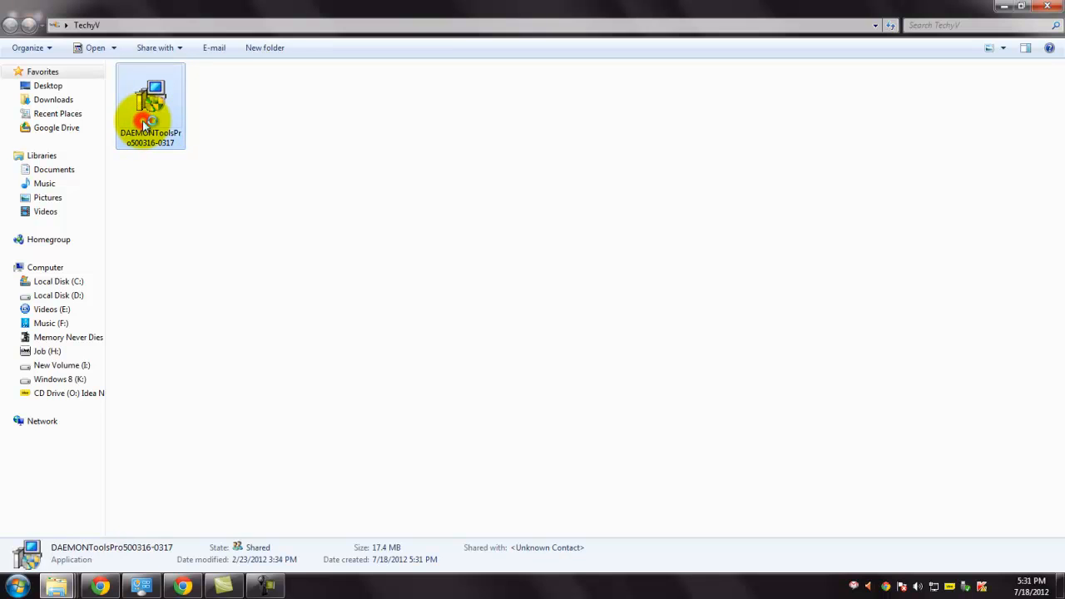
double_click(150, 104)
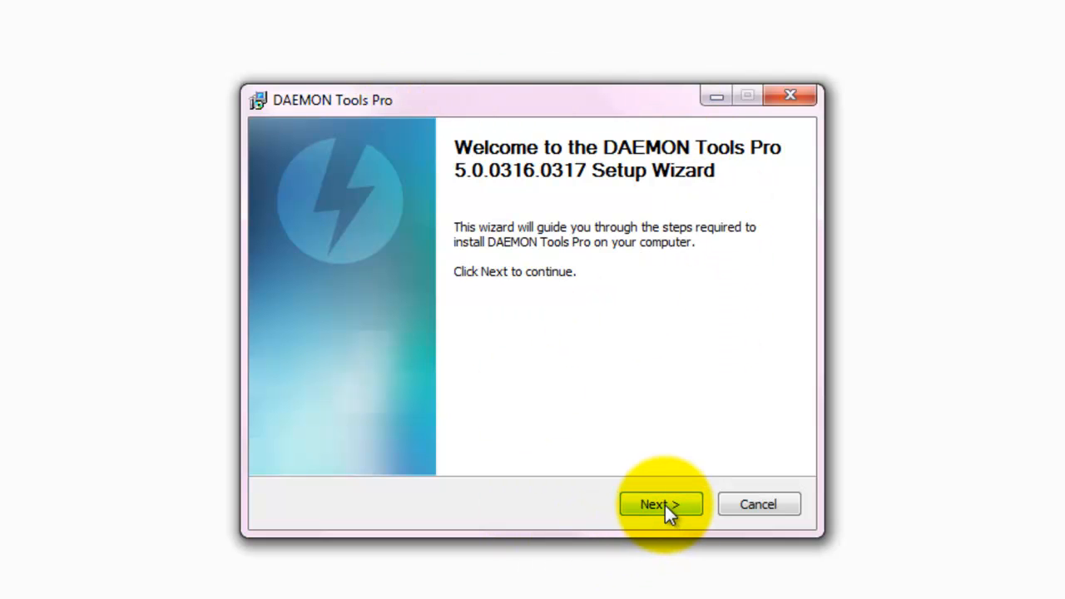
Step: Accept the DAEMON Tools Pro license agreement and choose Trial License
click(659, 505)
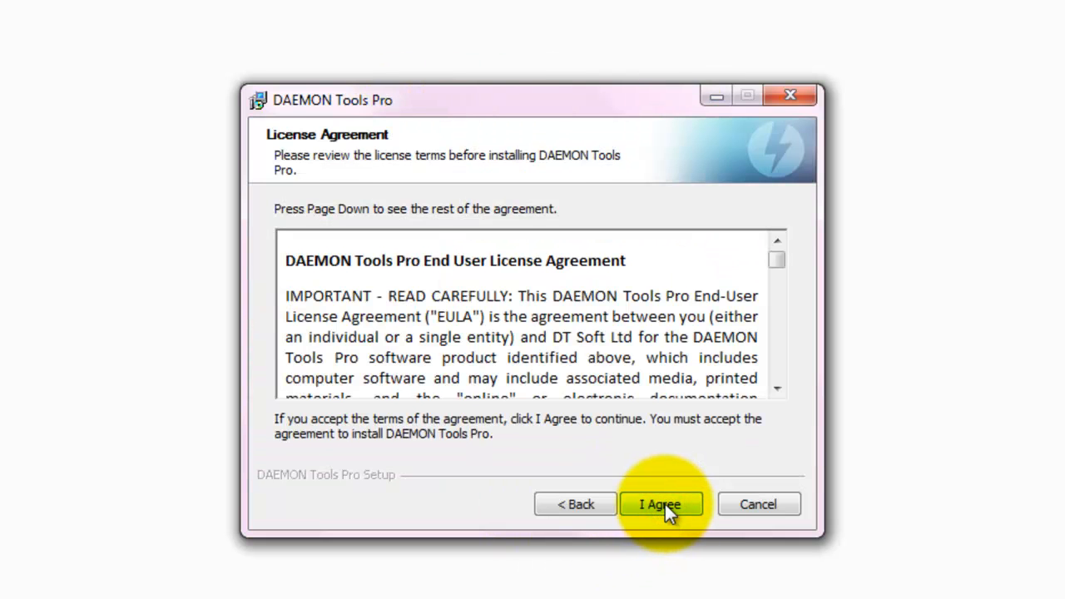
click(660, 504)
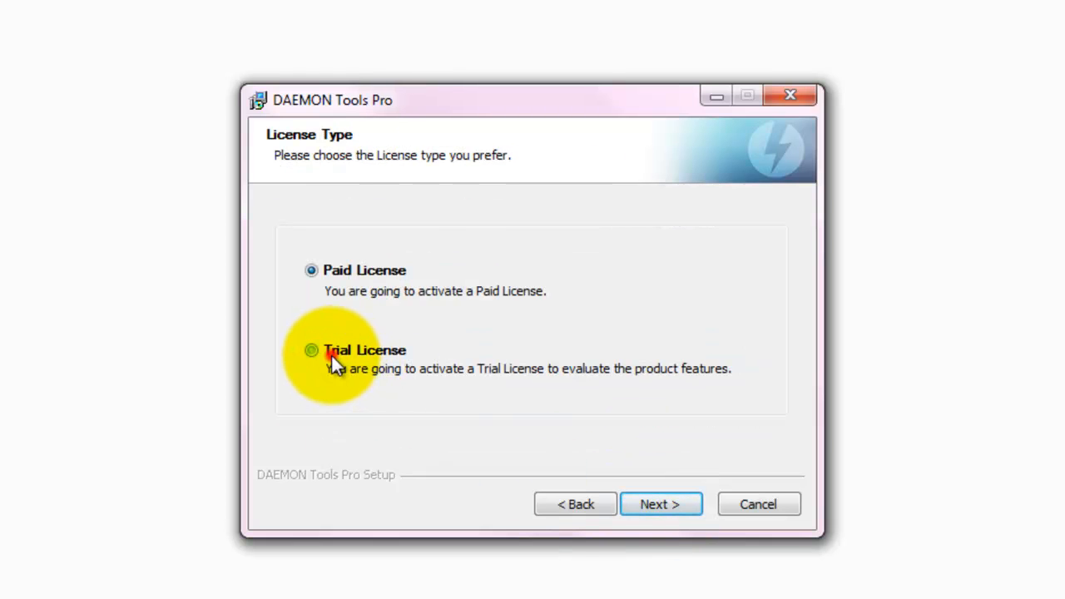
click(310, 349)
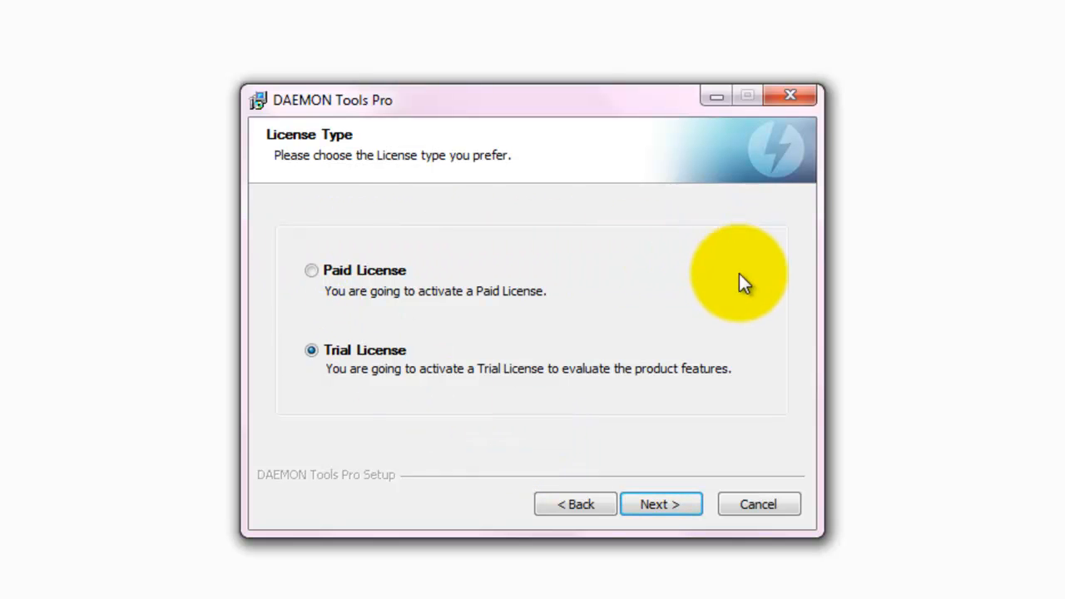
mouse_move(788, 299)
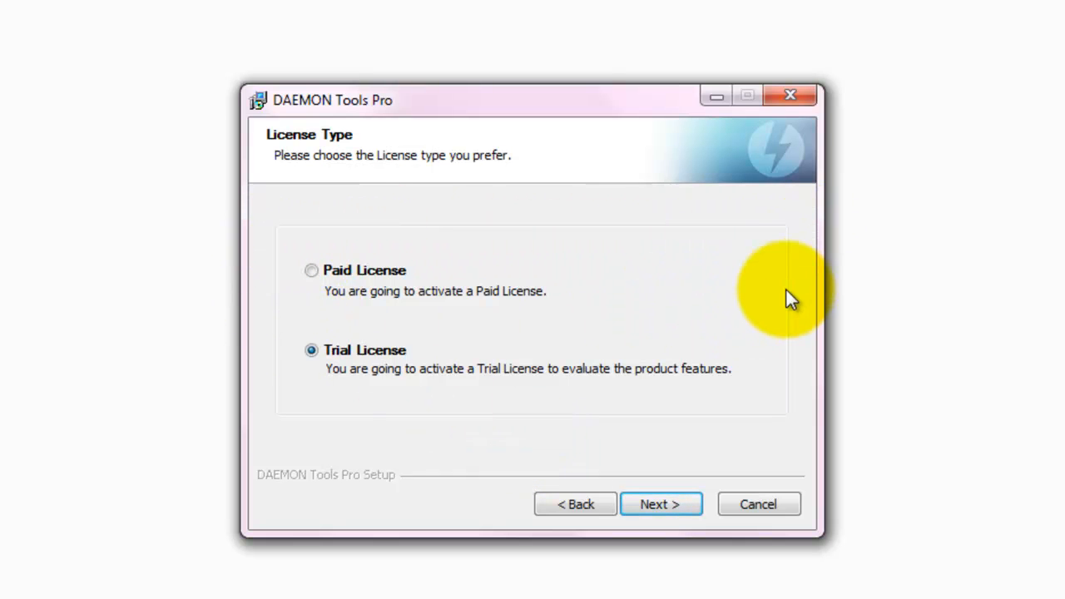
mouse_move(716, 231)
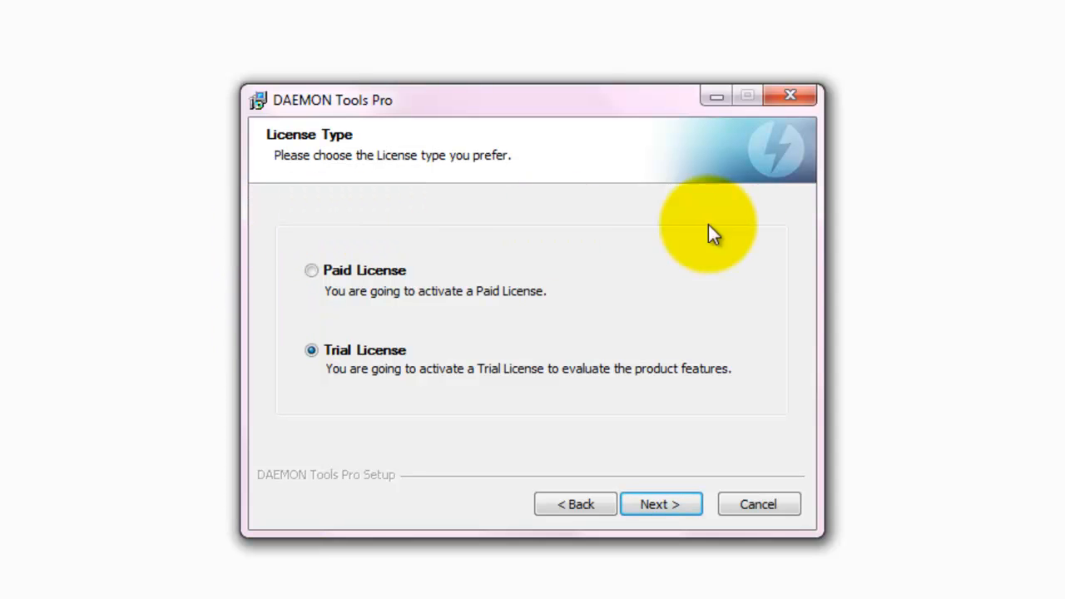
mouse_move(718, 333)
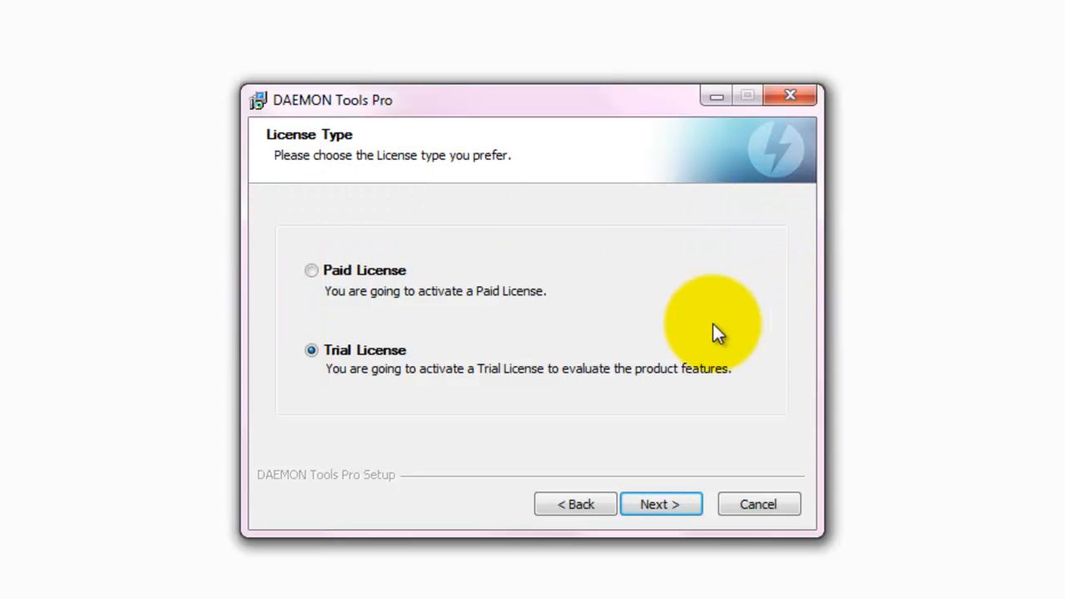
mouse_move(509, 324)
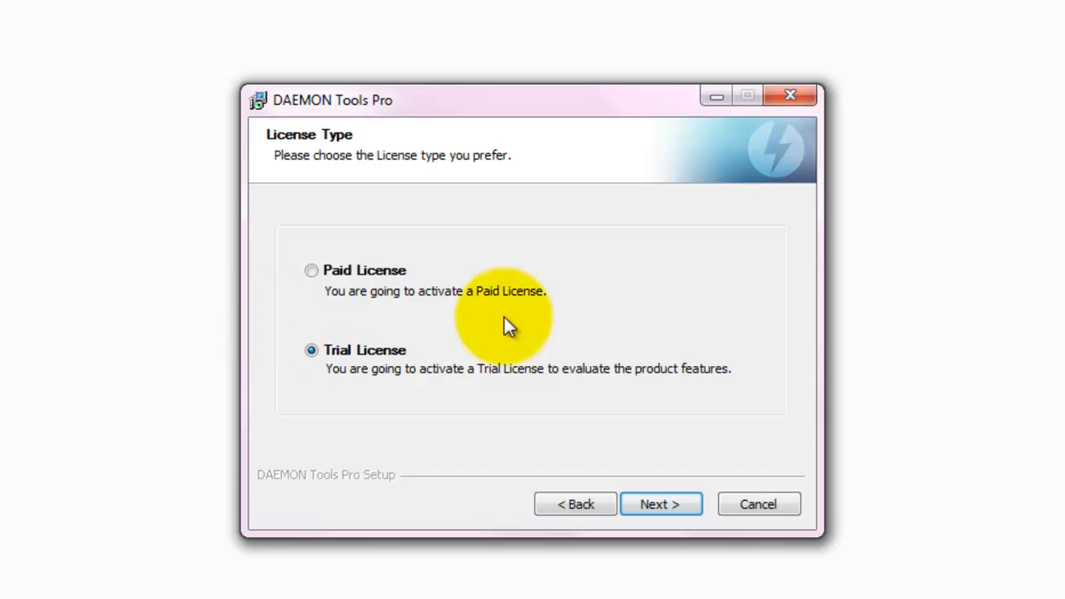
mouse_move(587, 333)
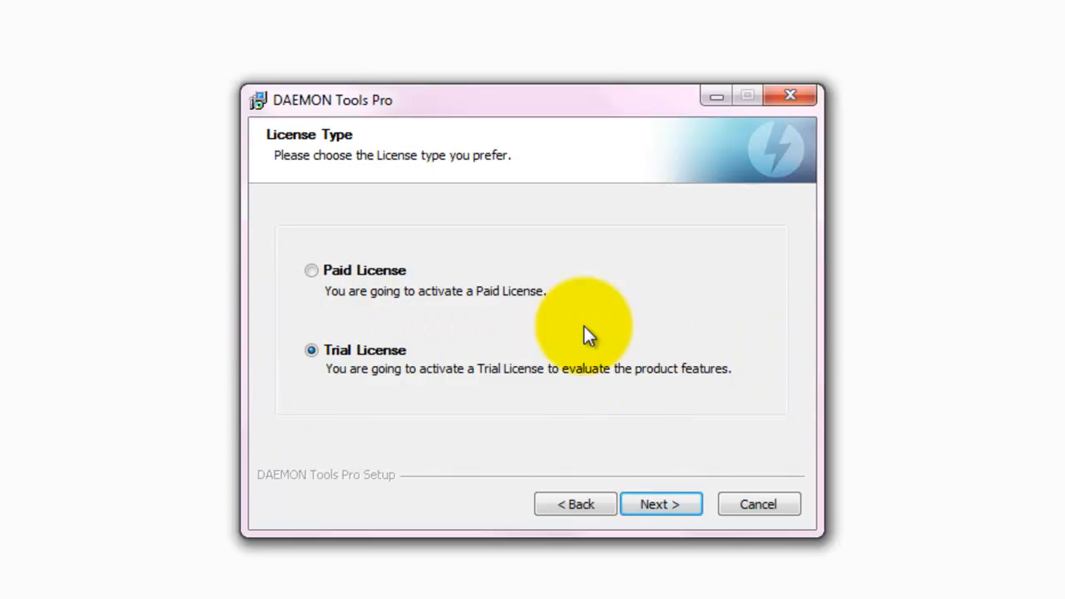
click(660, 504)
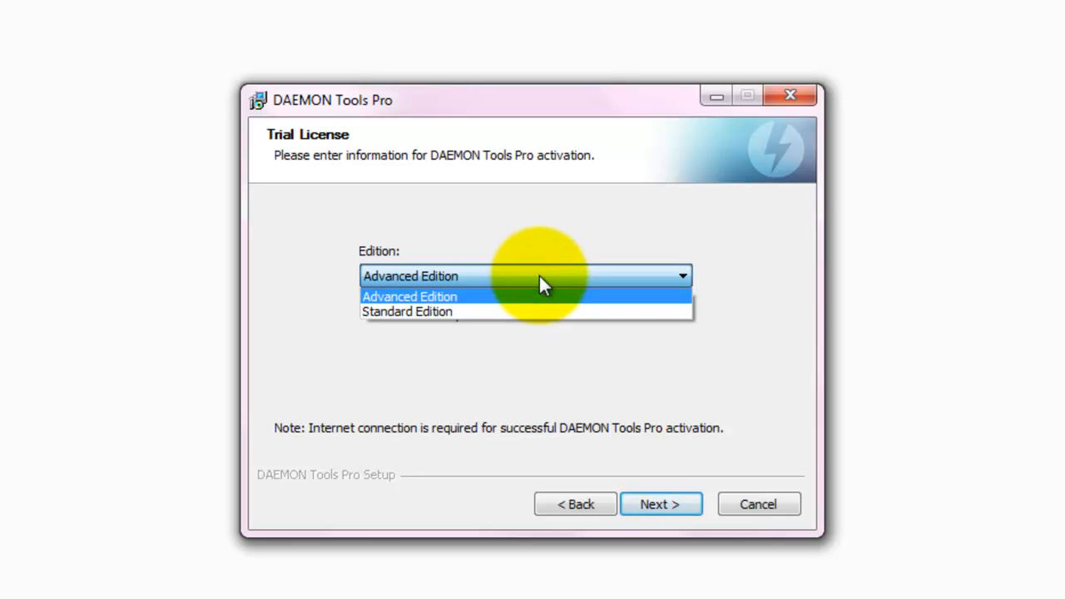
Step: Choose Standard Edition for the trial and advance to Choose Components
click(407, 311)
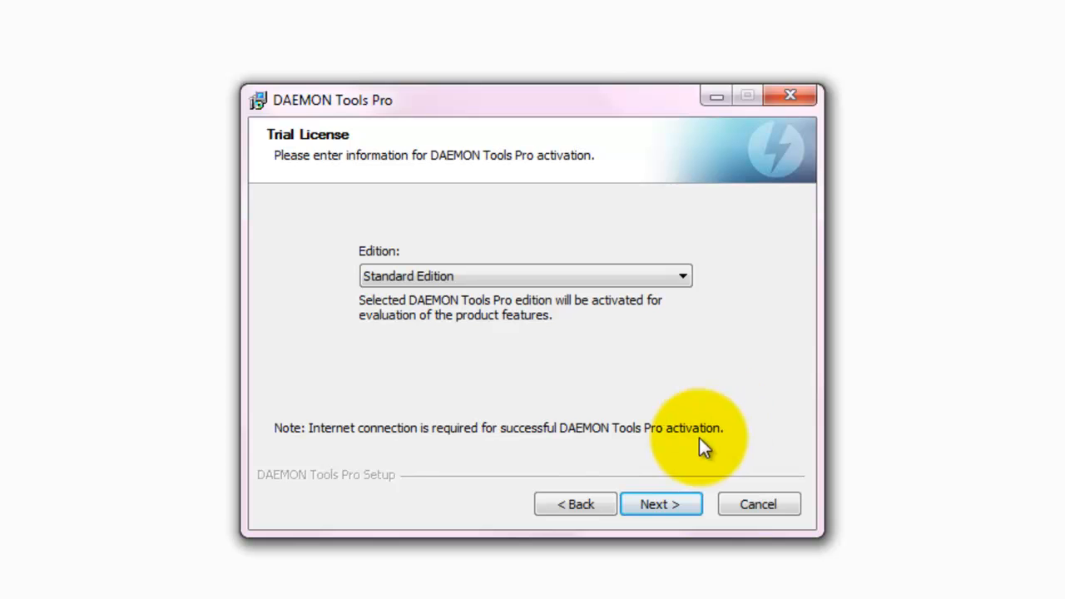
mouse_move(770, 254)
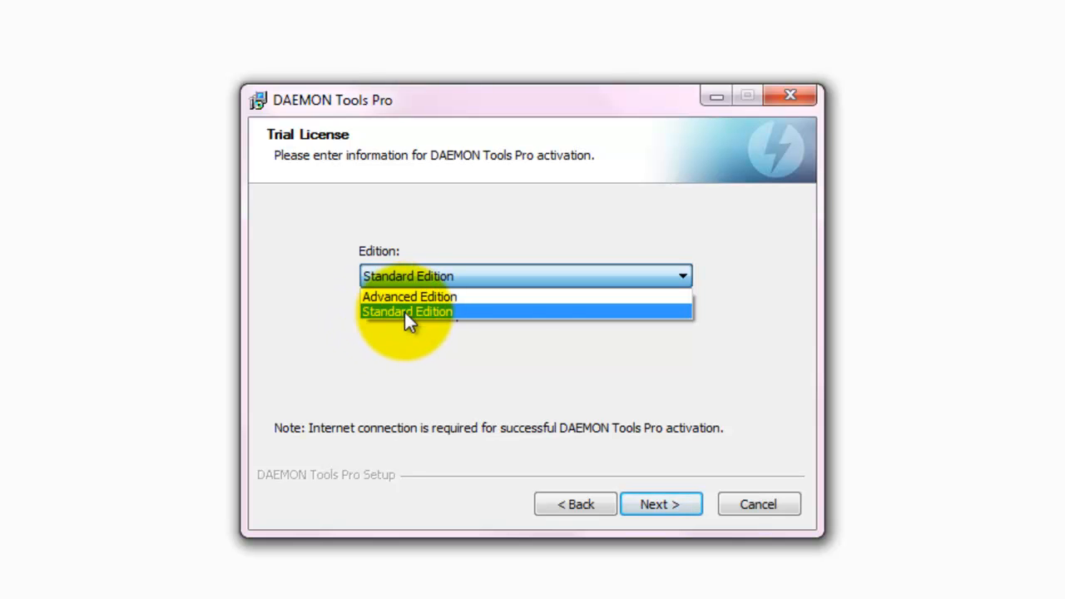
click(407, 311)
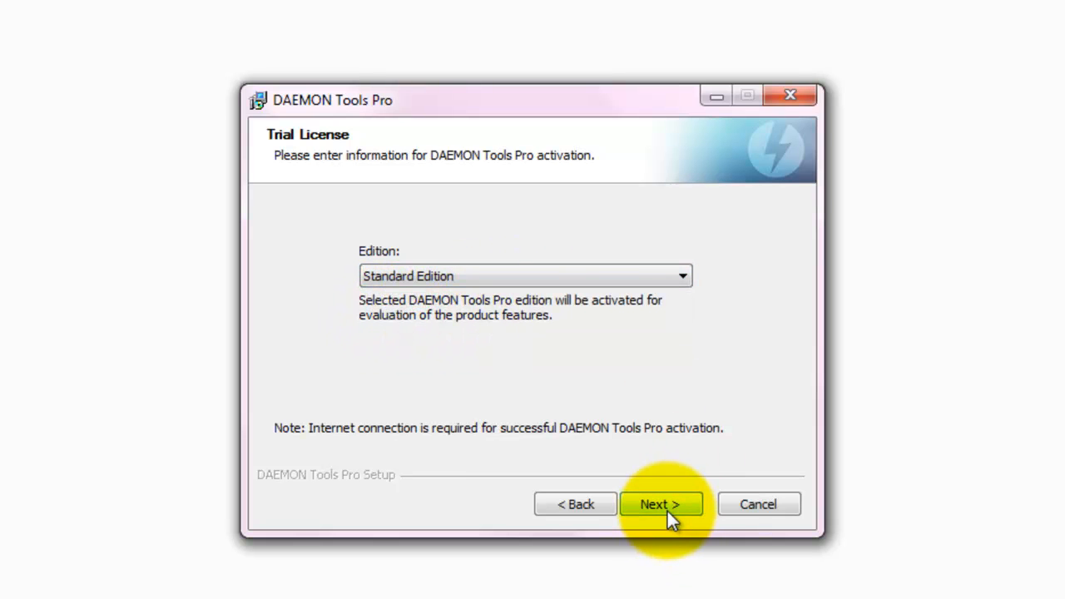
click(660, 504)
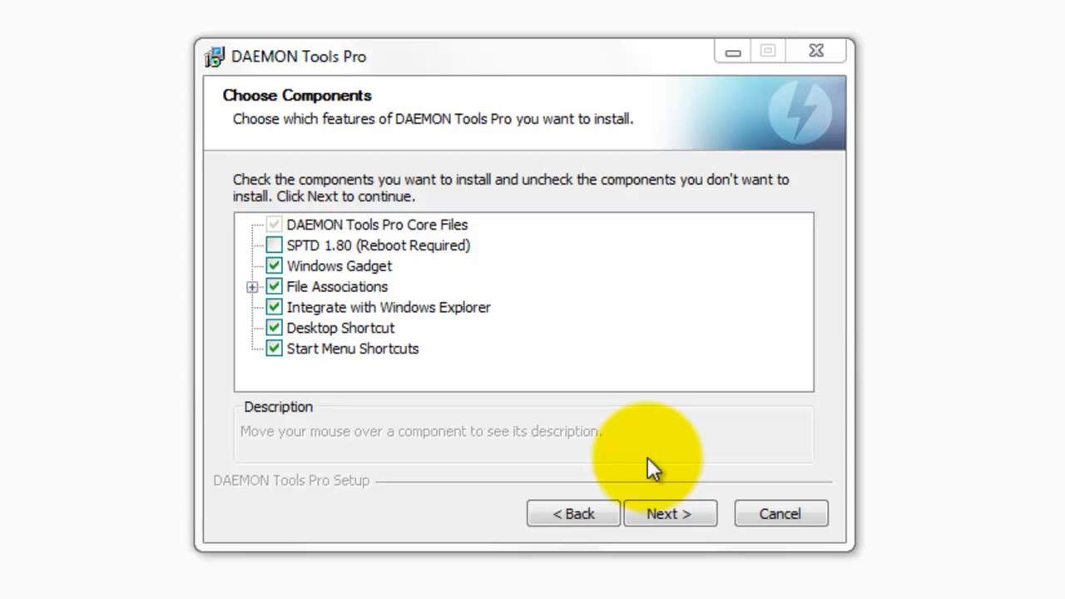
mouse_move(653, 465)
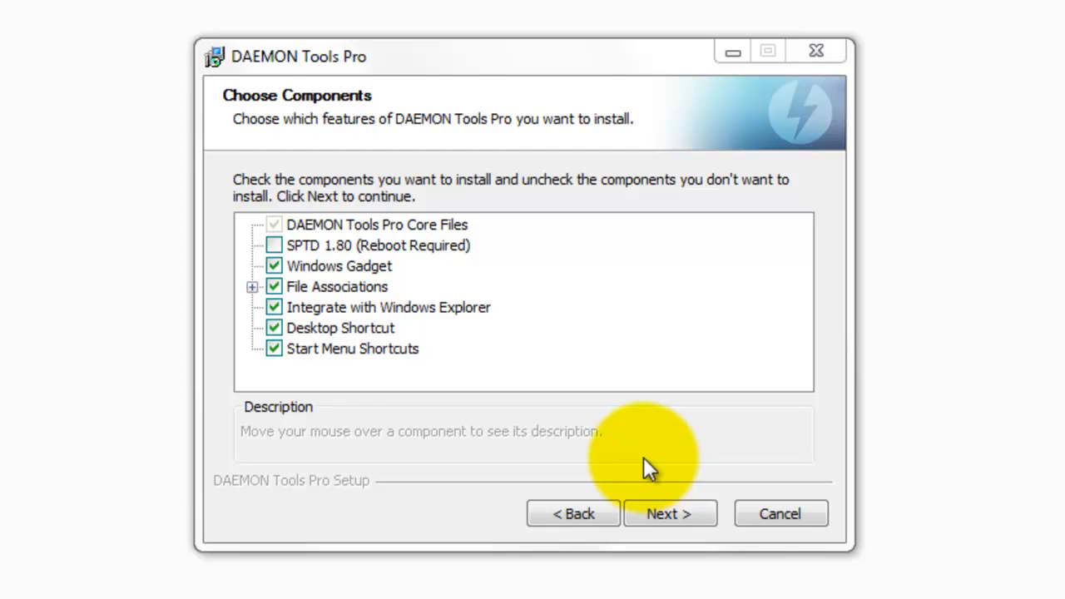
mouse_move(607, 383)
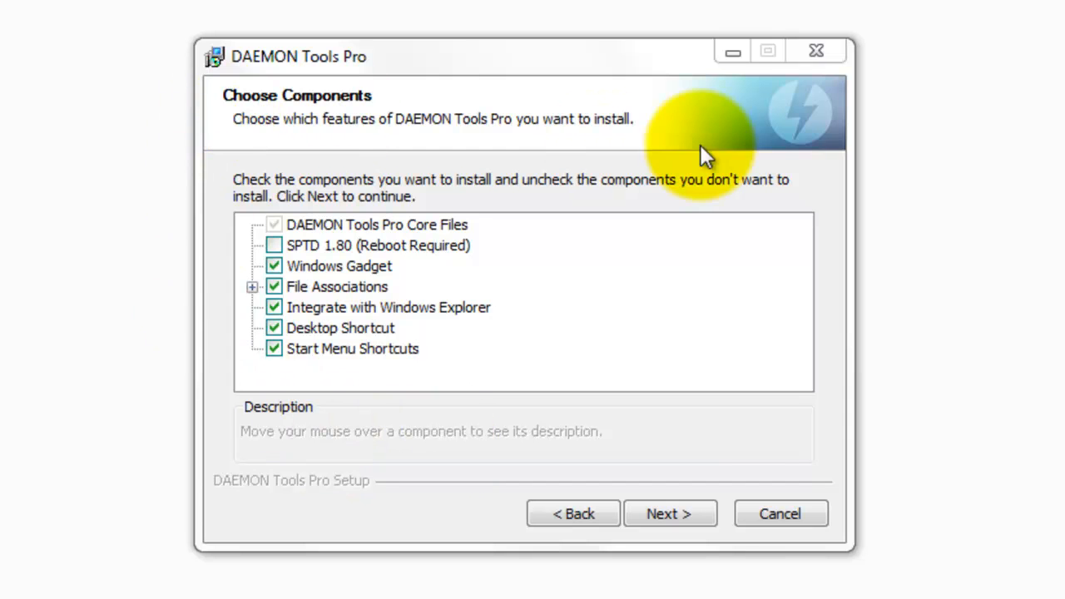
mouse_move(814, 383)
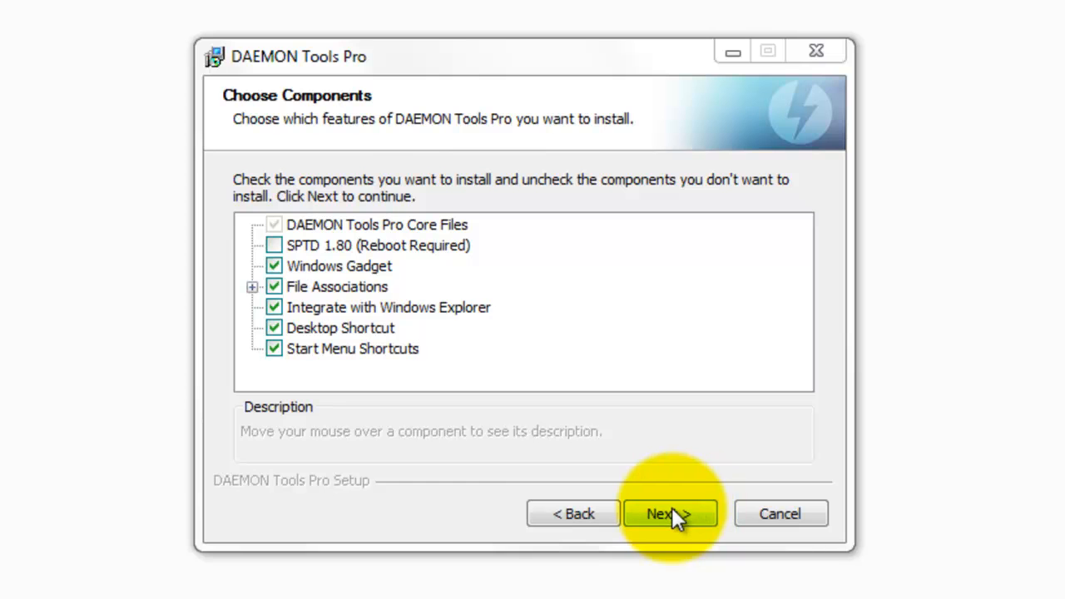
Step: Keep the default components and decline the bundled Hotspot Shield install
click(670, 514)
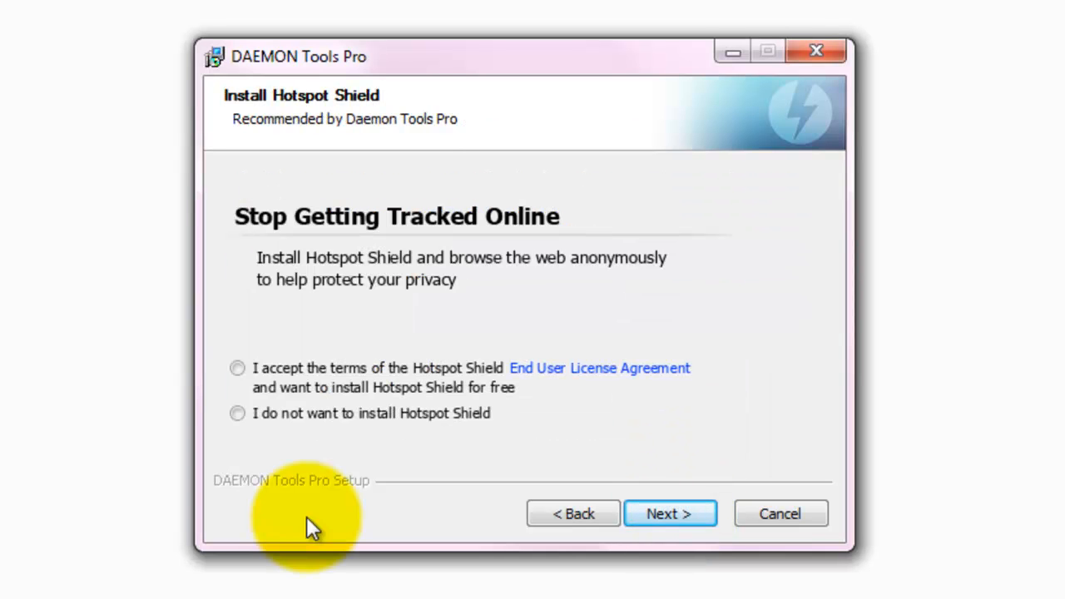
mouse_move(291, 416)
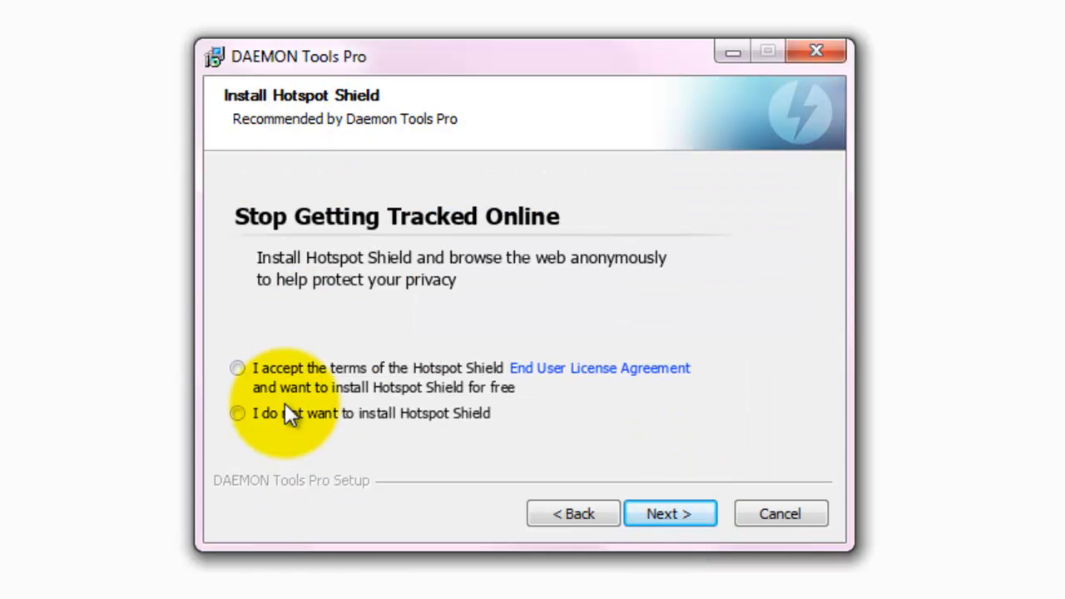
click(241, 412)
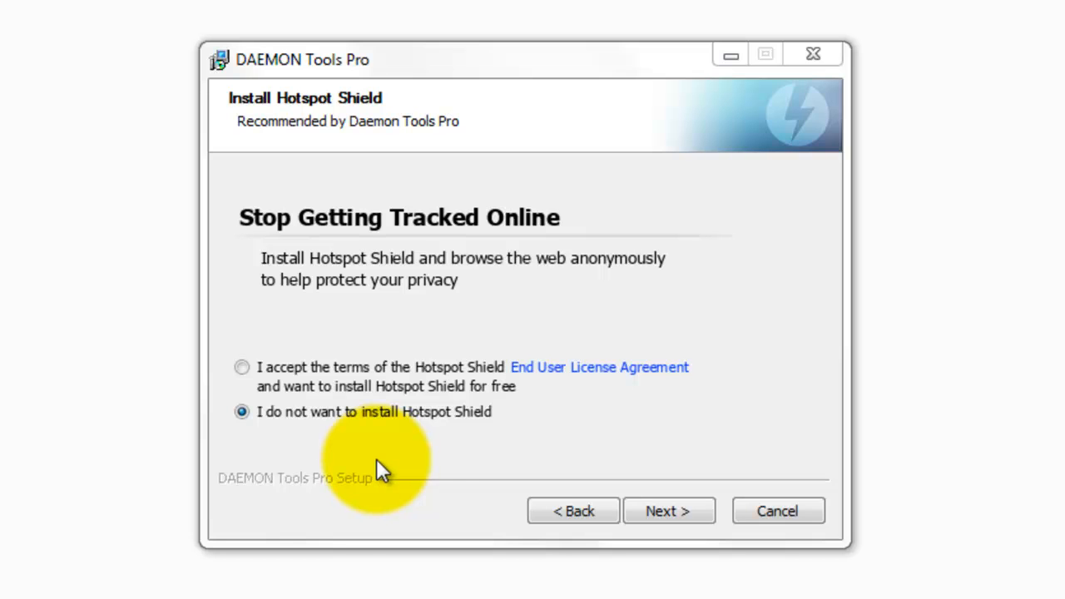
mouse_move(424, 341)
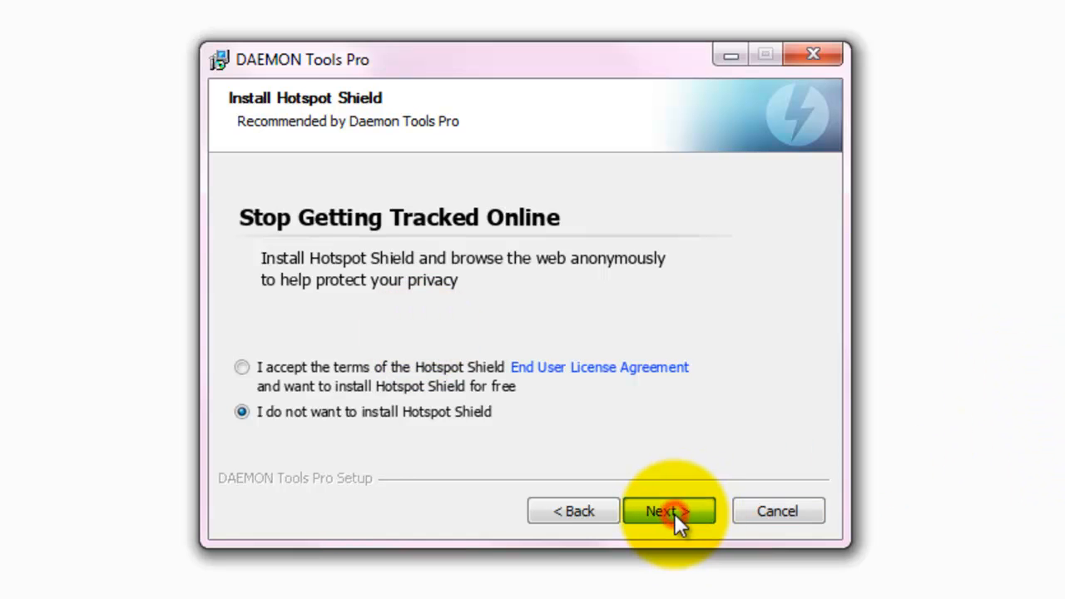
click(669, 510)
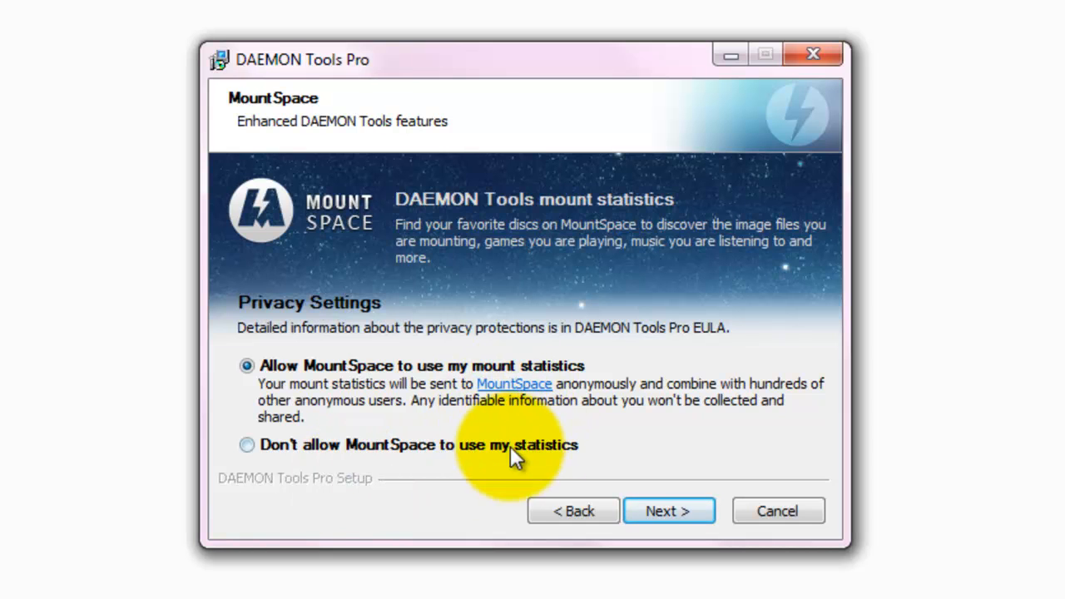
Step: Select 'Don't allow MountSpace to use my statistics' and continue to install location
click(246, 444)
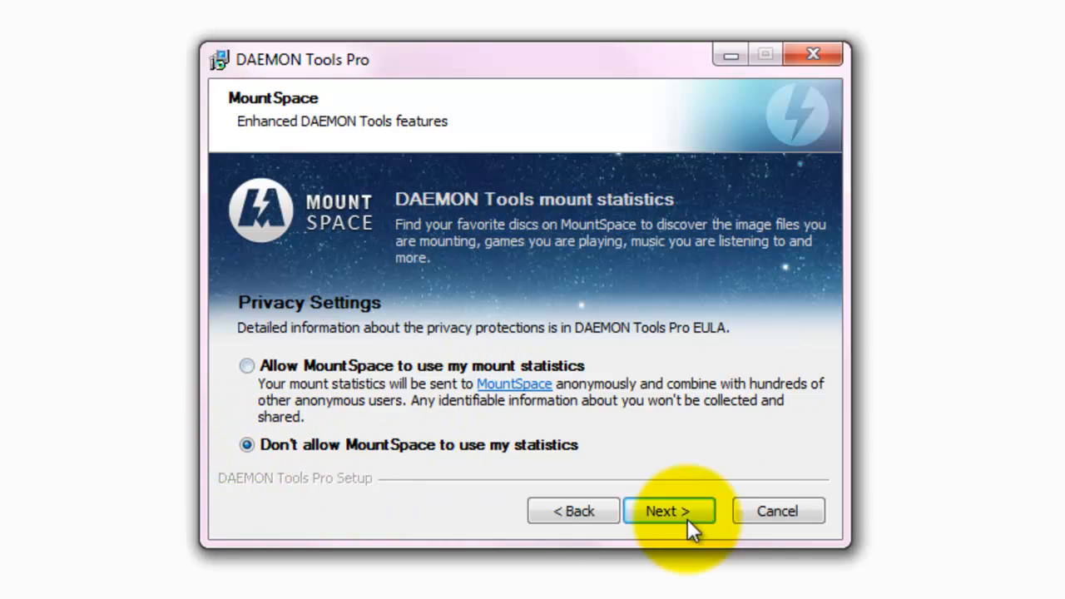
click(668, 511)
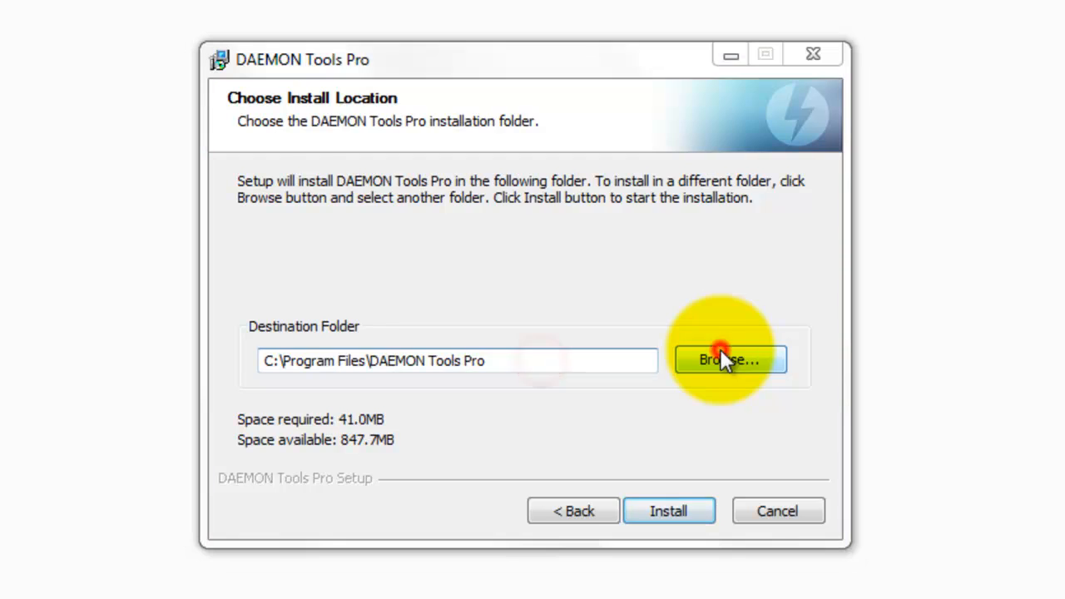
Step: Install DAEMON Tools Pro into the default C:\Program Files\DAEMON Tools Pro folder
click(728, 359)
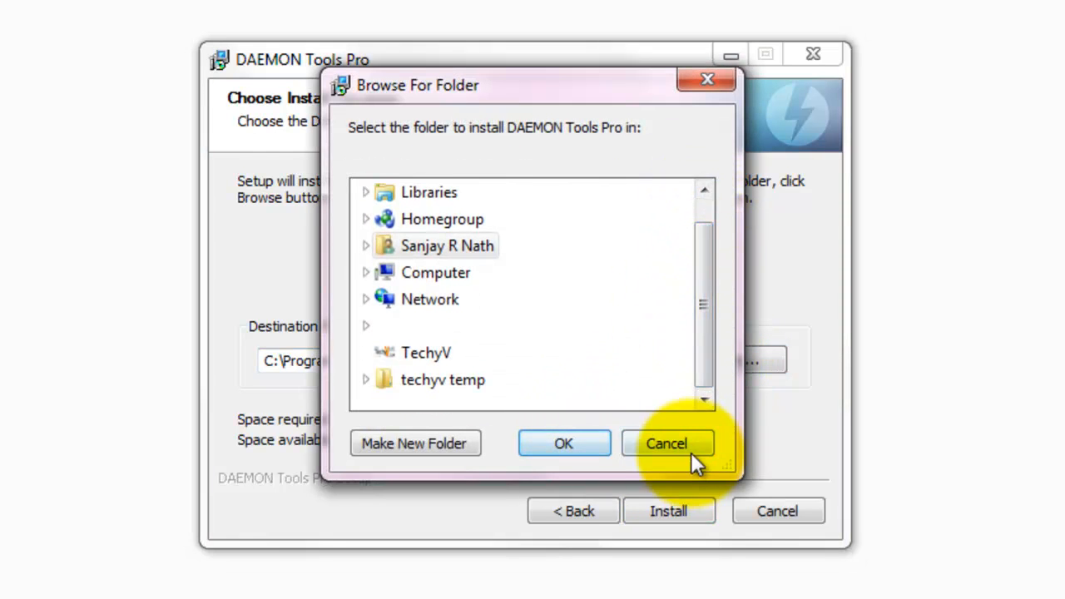
click(666, 442)
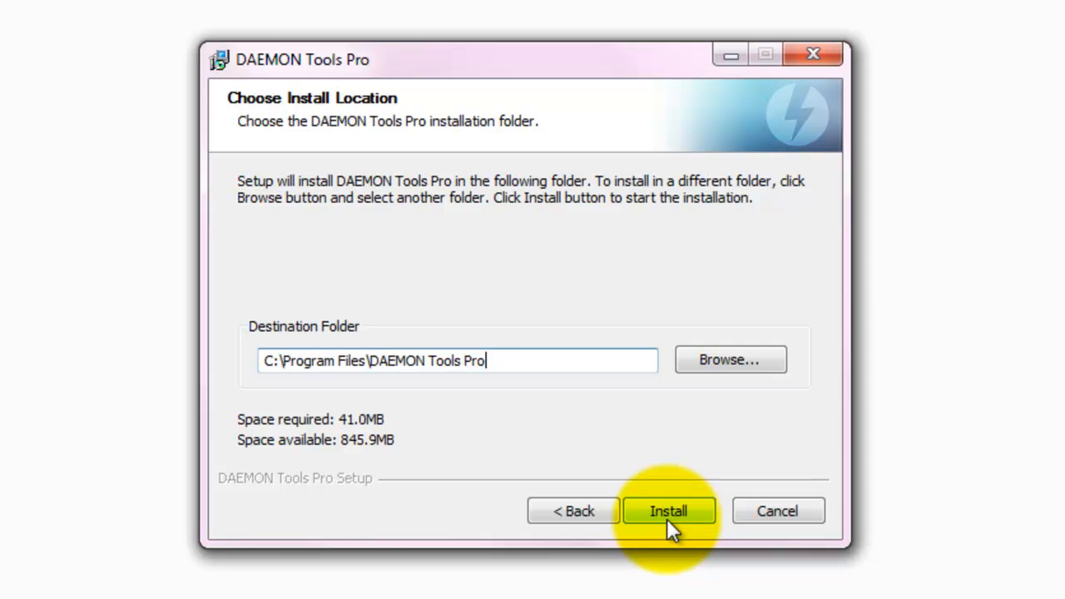
click(668, 511)
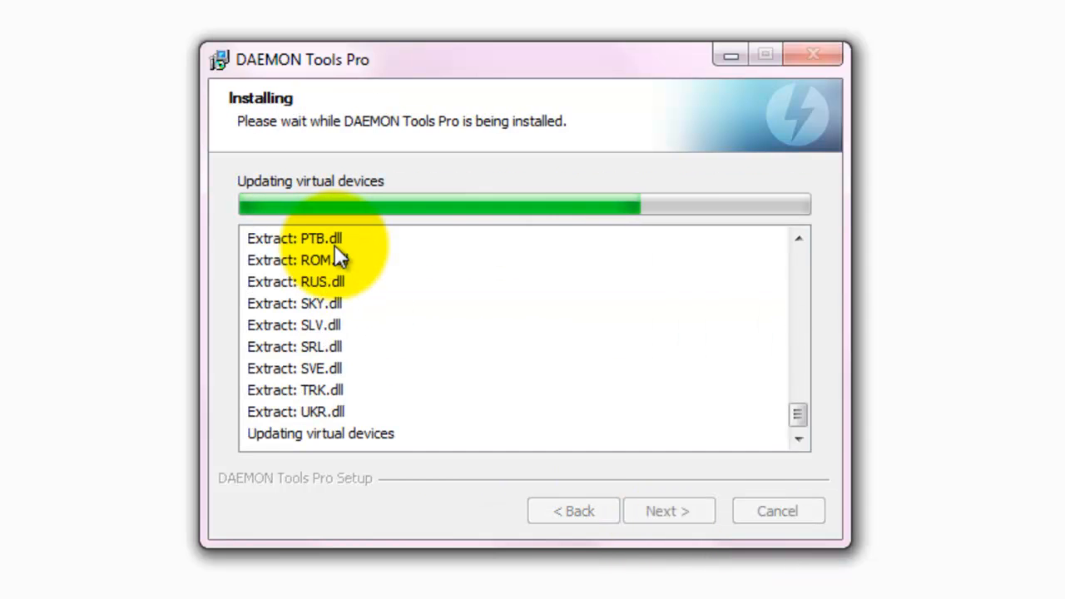
mouse_move(404, 341)
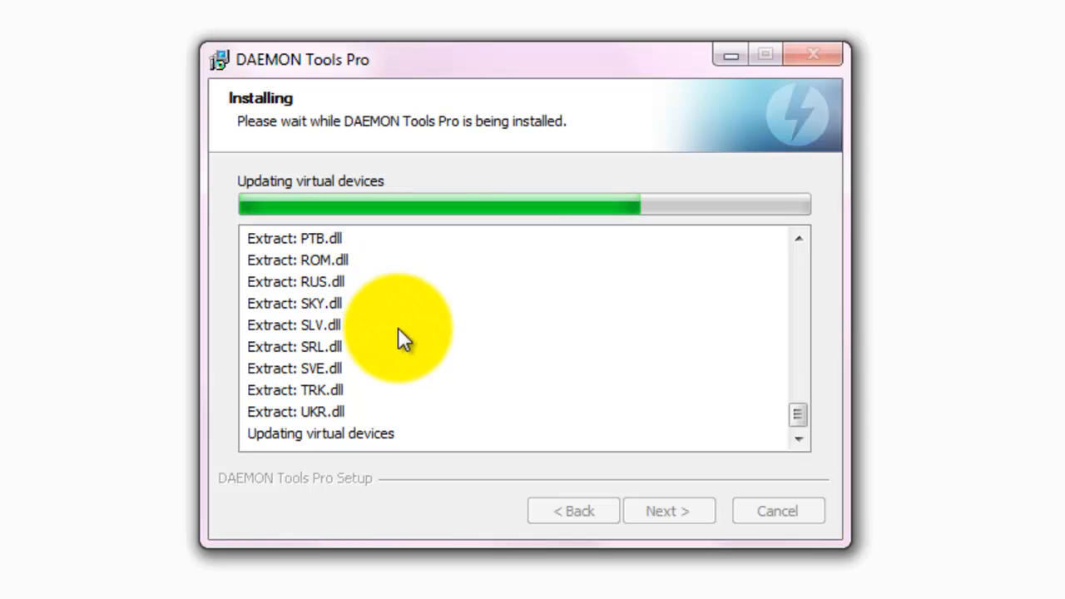
mouse_move(511, 399)
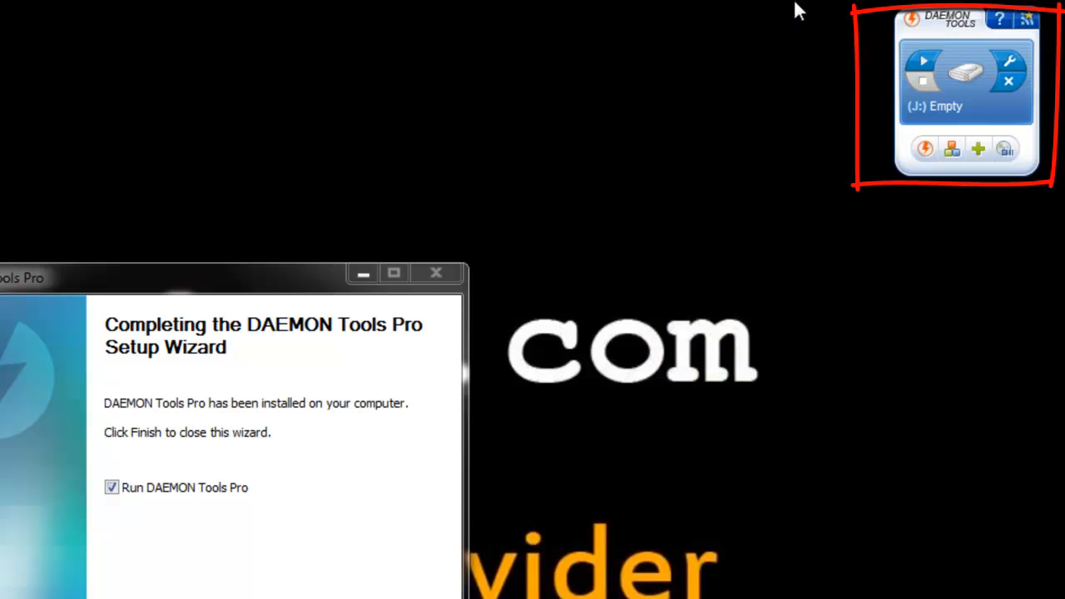
mouse_move(848, 188)
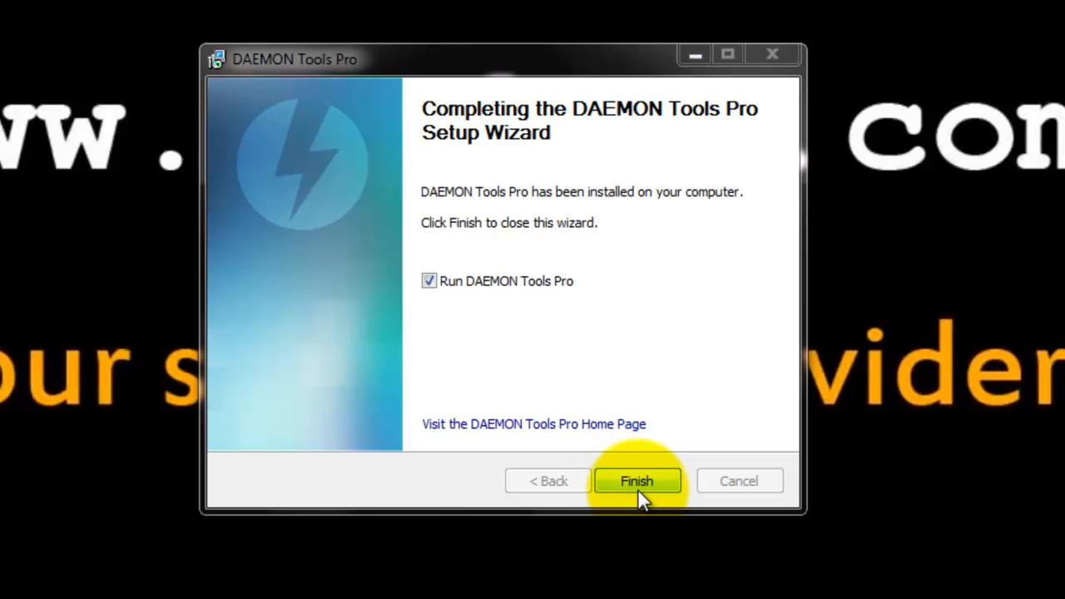
Step: Finish setup with 'Run DAEMON Tools Pro' left checked
click(637, 481)
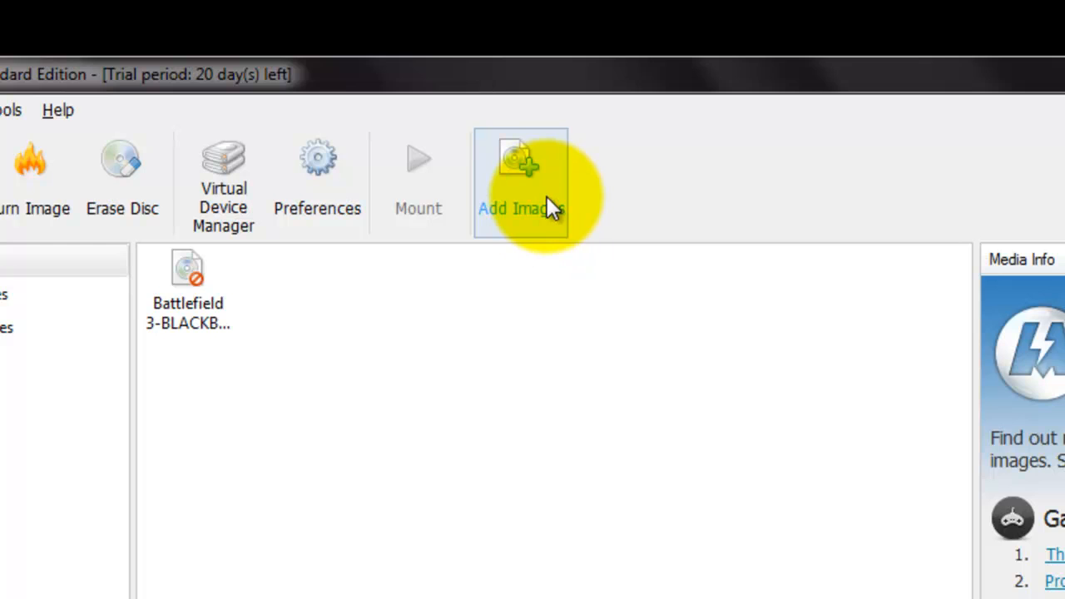
Step: Open the Add Images file dialog from the toolbar
click(521, 183)
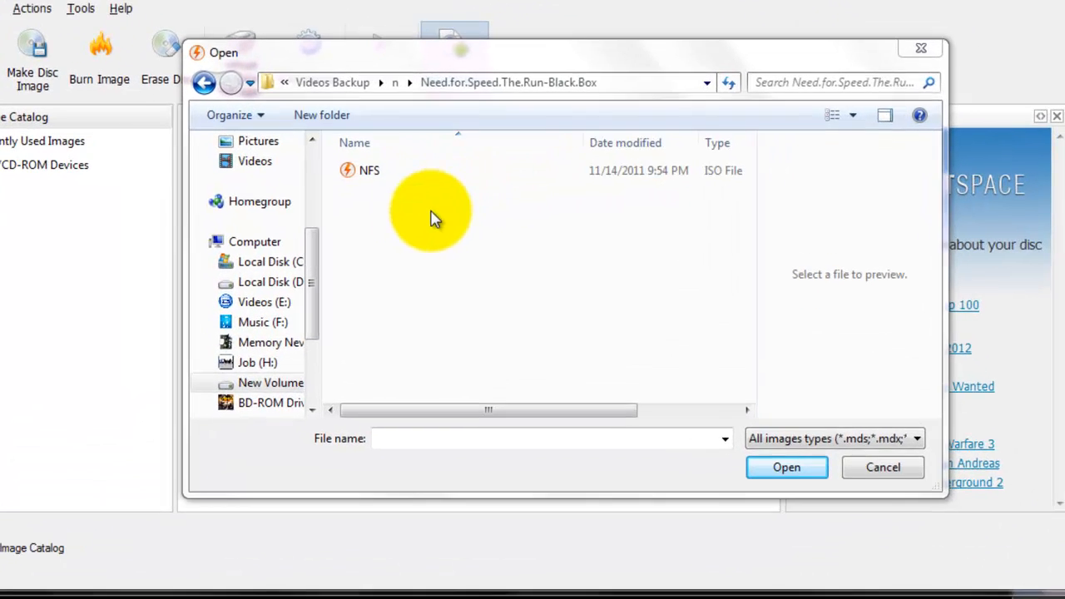
Step: Add the NFS ISO from Need.for.Speed.The.Run-Black.Box to the Image Catalog
click(369, 170)
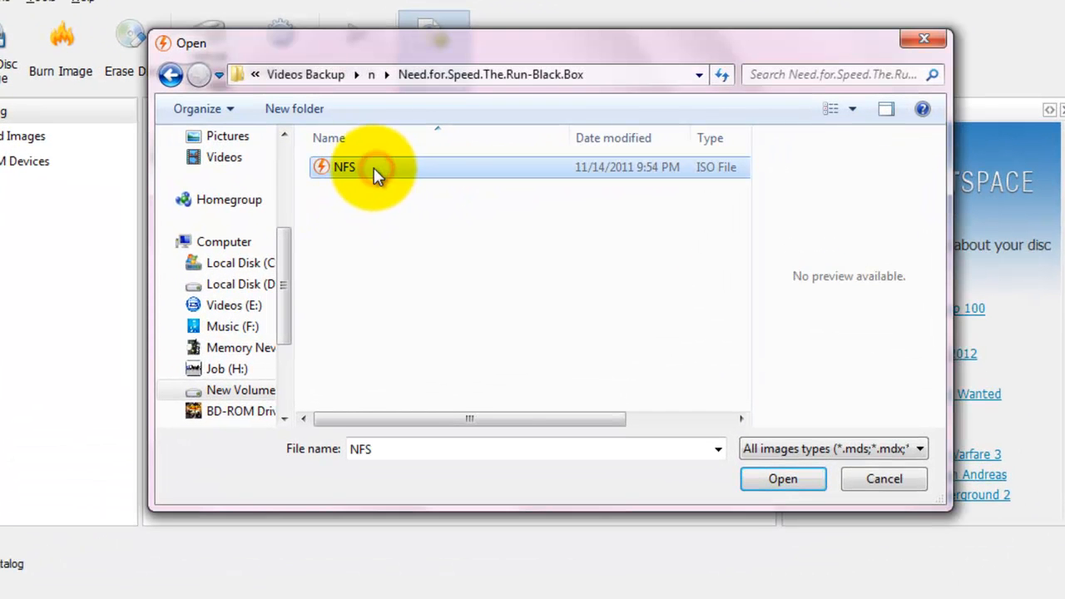
click(781, 479)
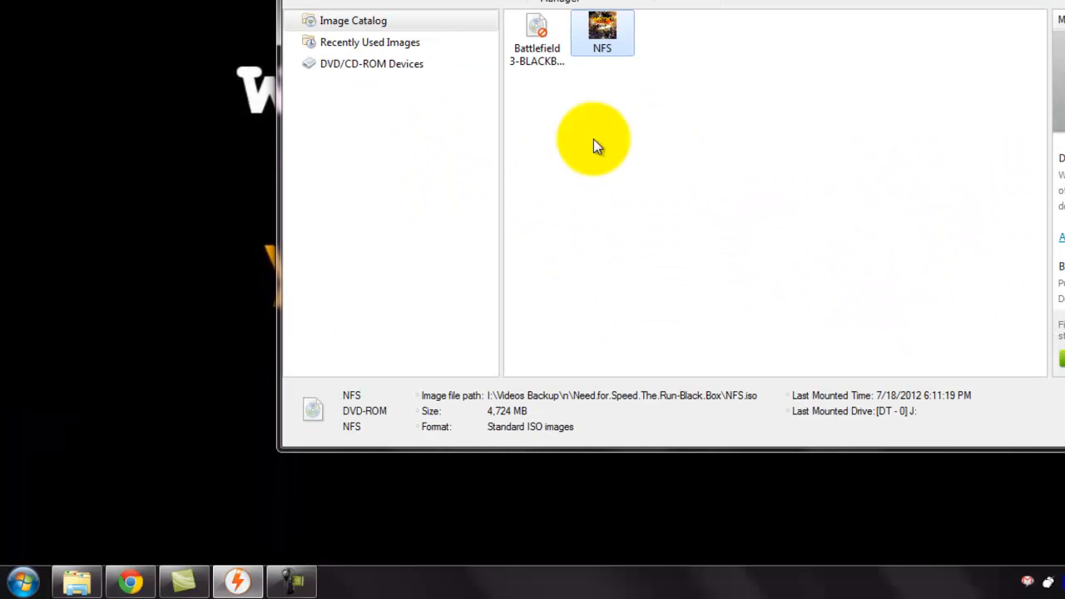
Step: Open the Windows Start menu over DAEMON Tools Pro
click(22, 581)
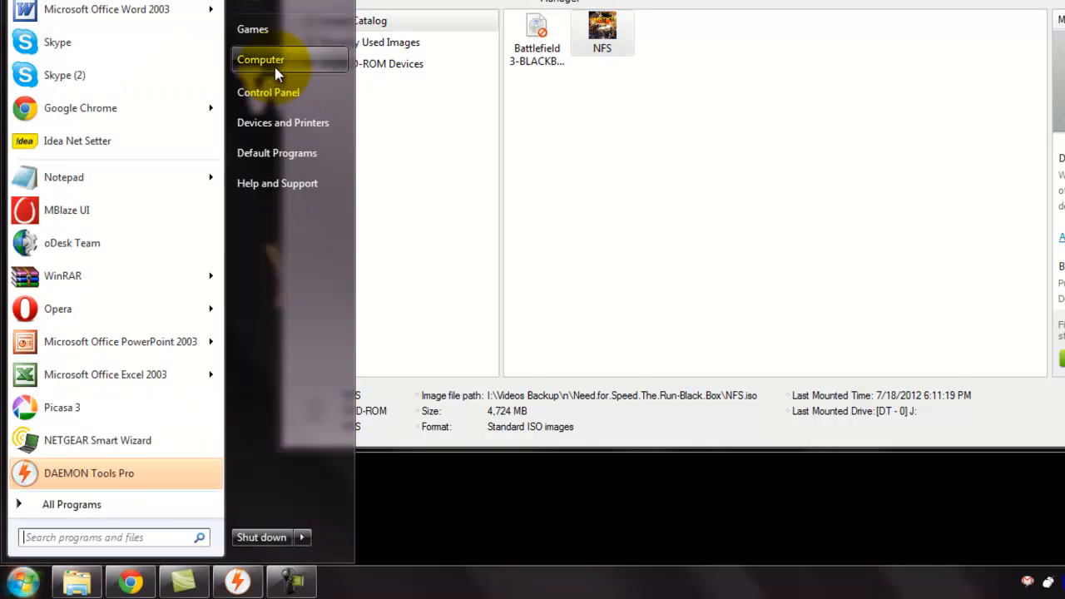
Step: Open Computer and browse the mounted NFS disc on BD-ROM Drive (J:)
click(261, 59)
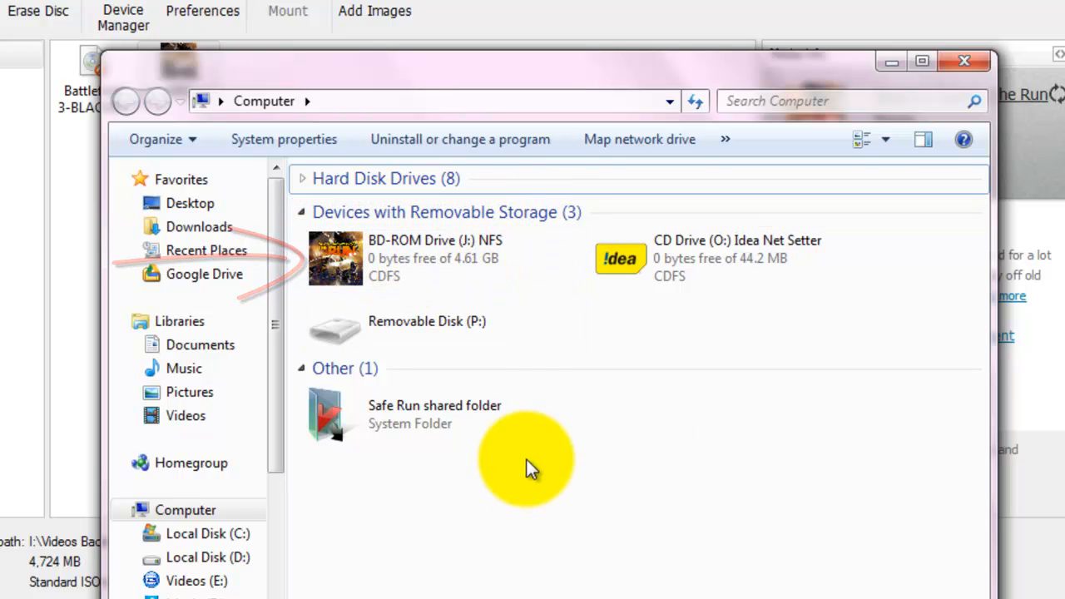
double_click(335, 258)
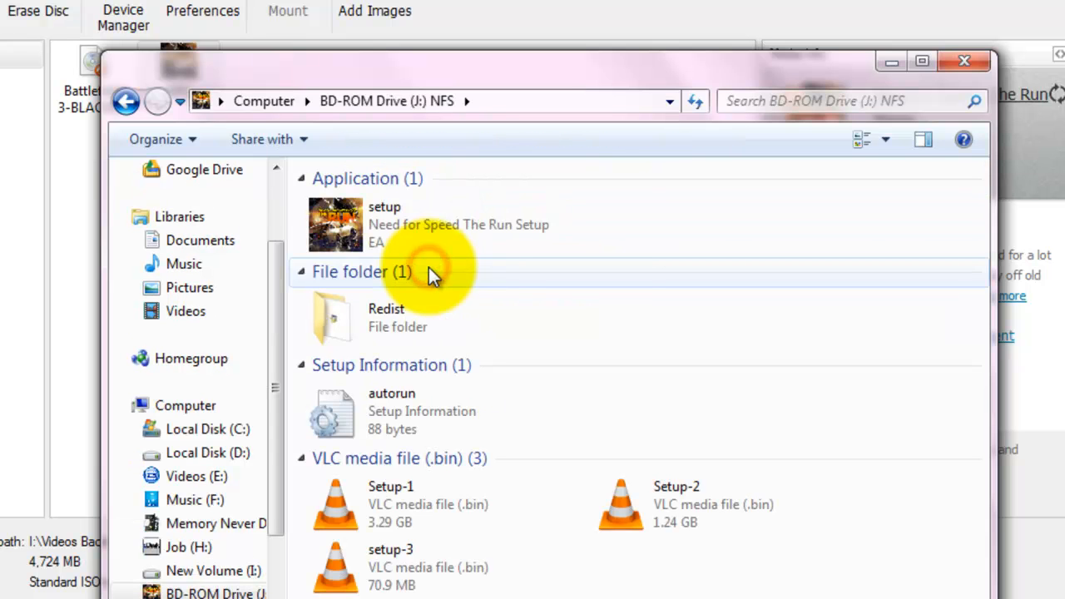